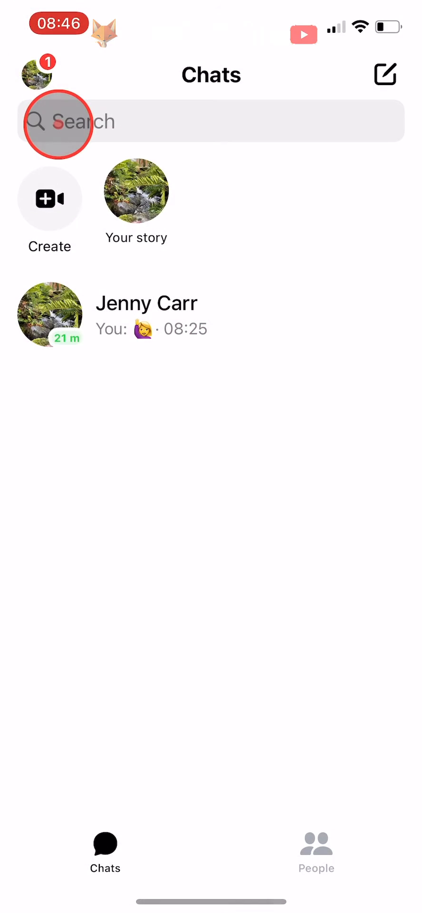
left_click(33, 74)
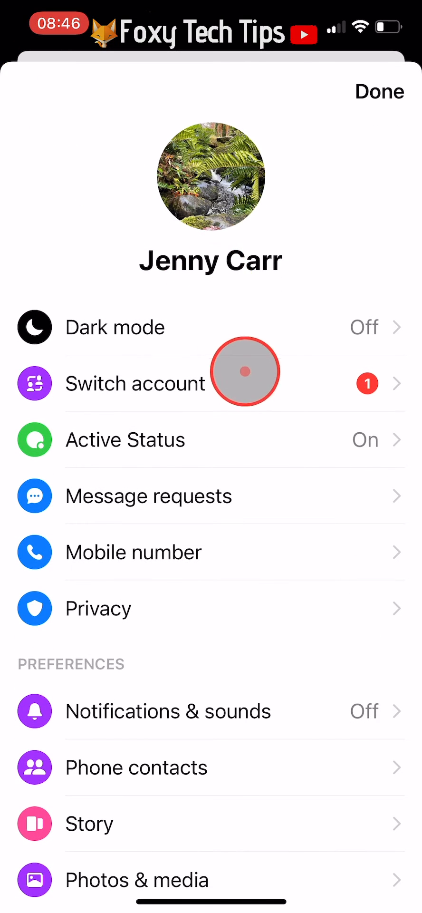
scroll("down", 3)
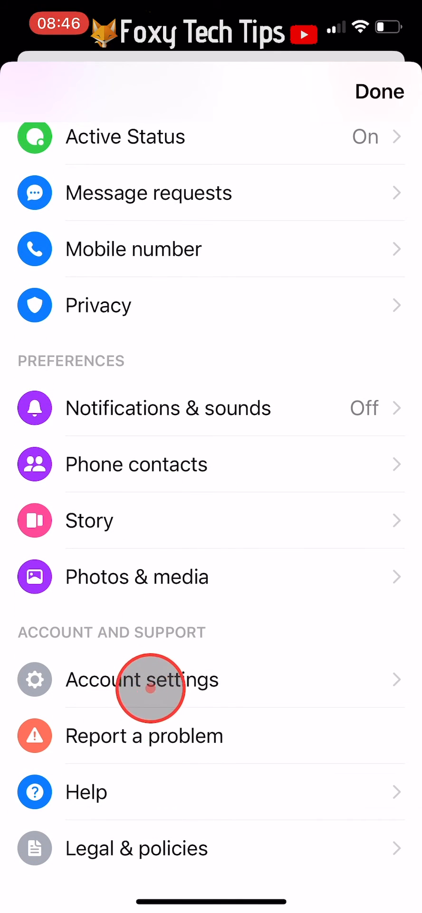
mouse_move(335, 257)
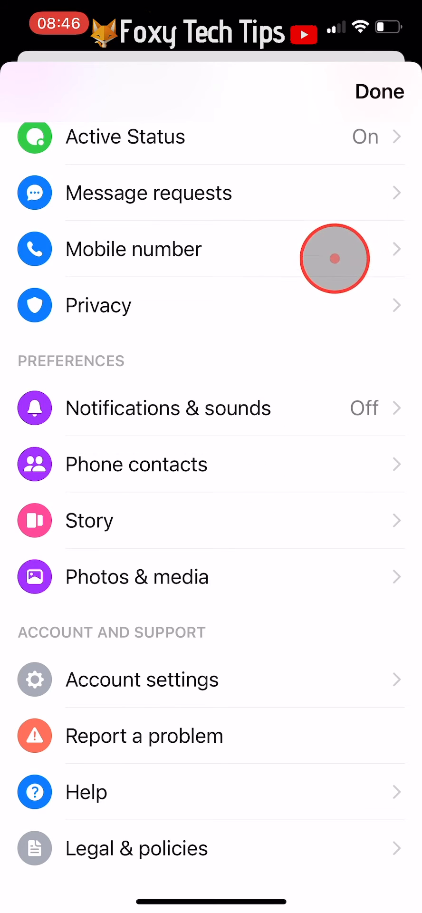
left_click(379, 91)
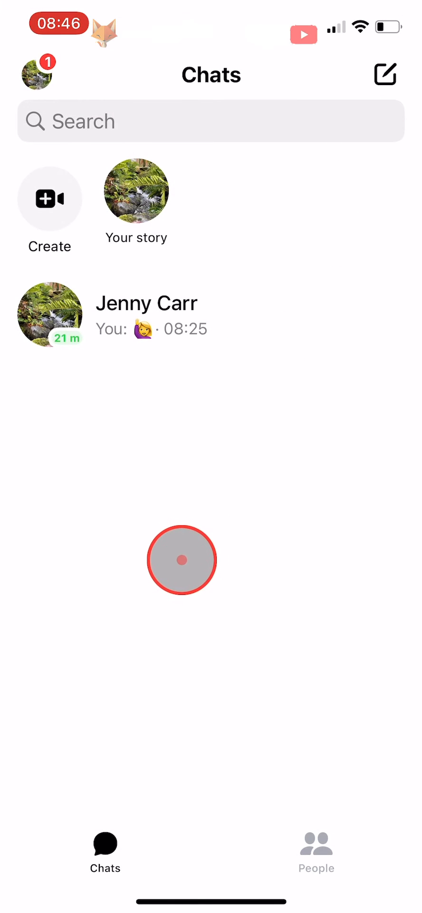
left_click_drag(181, 559, 181, 890)
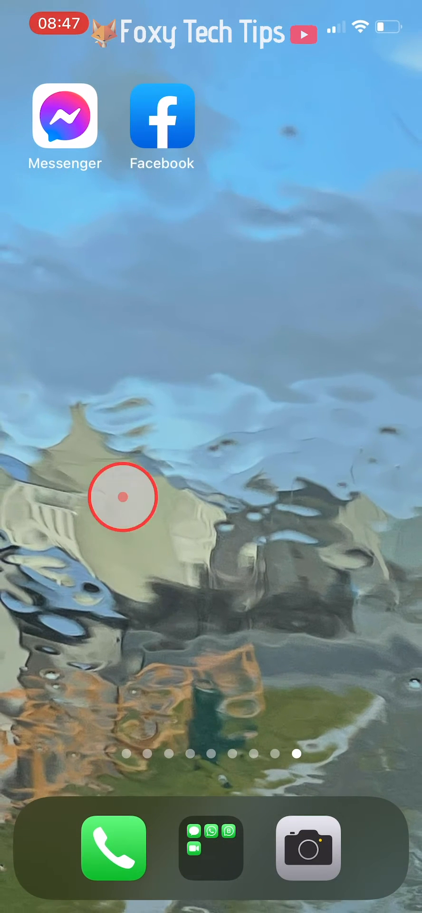
left_click(162, 127)
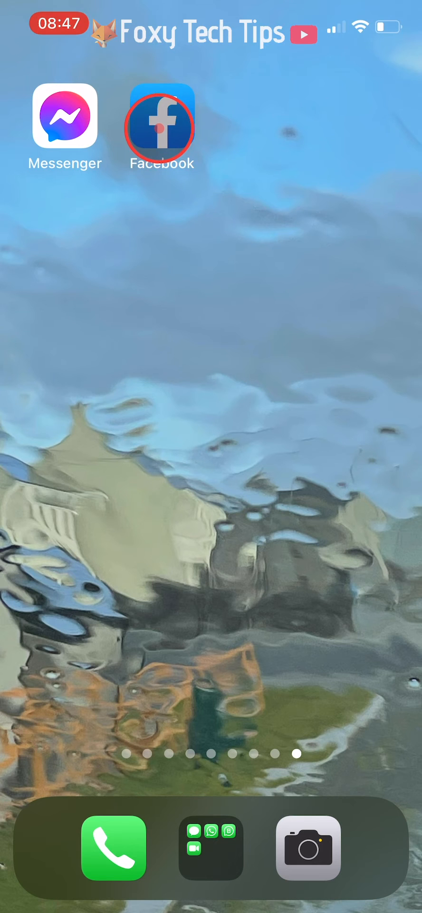
Launch Facebook and reach Account Settings through Menu and Settings & Privacy
left_click(159, 128)
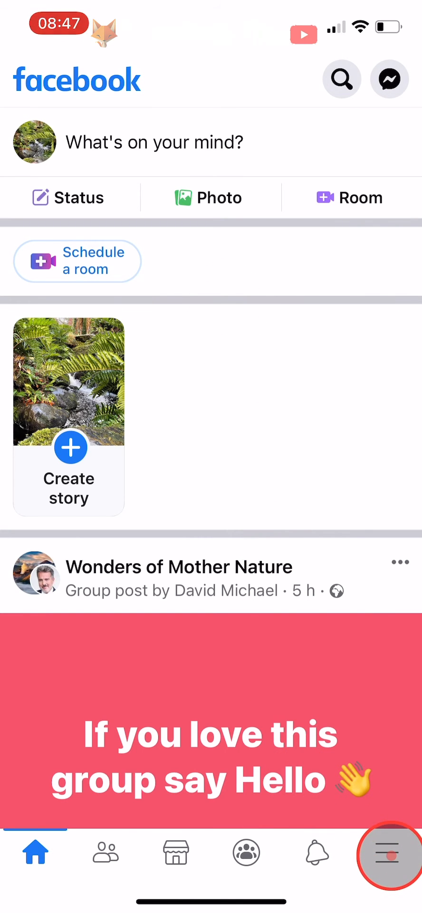
left_click(388, 854)
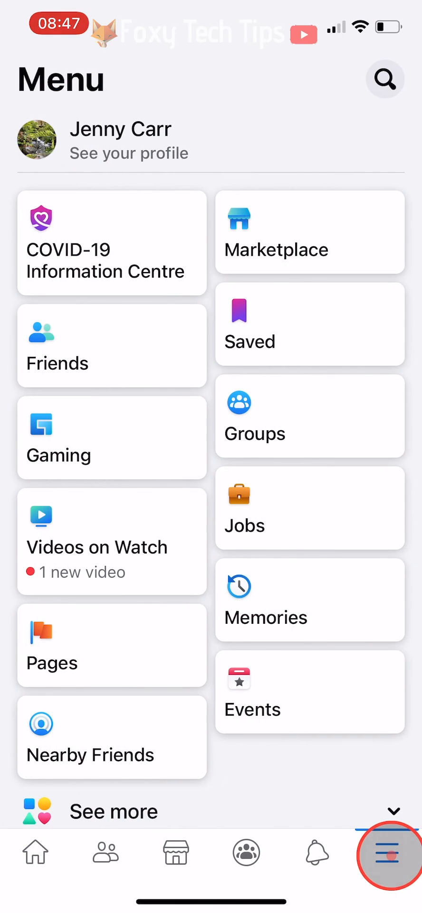
scroll("down", 3)
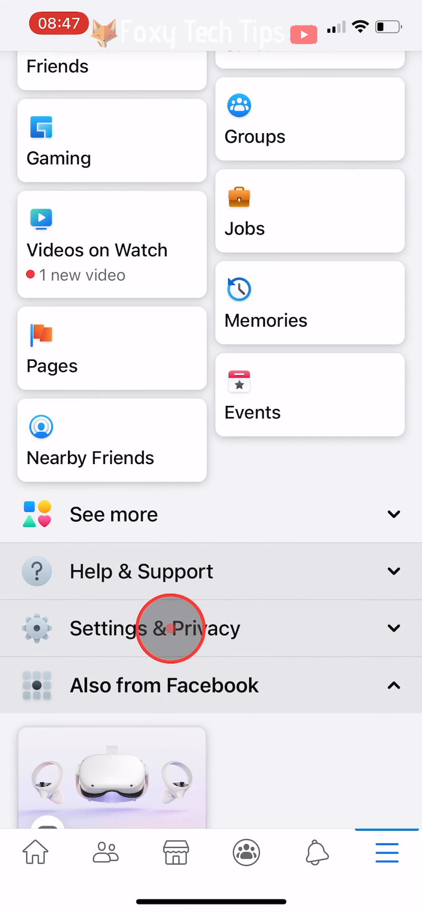
left_click(170, 628)
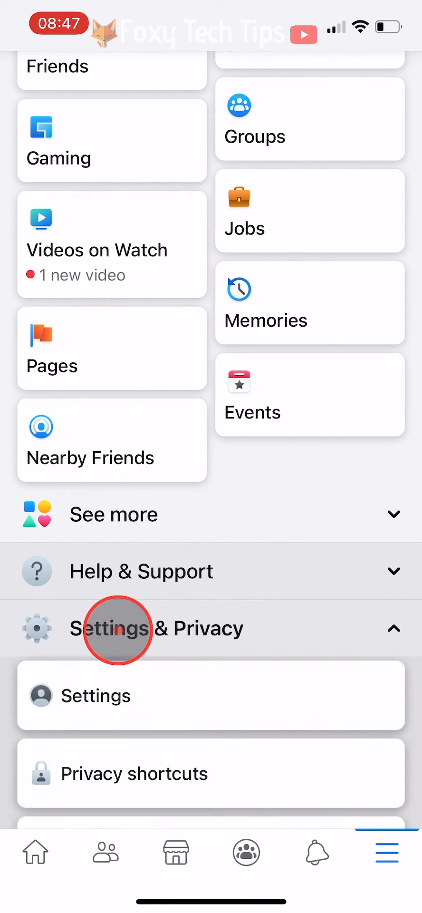
scroll("down", 3)
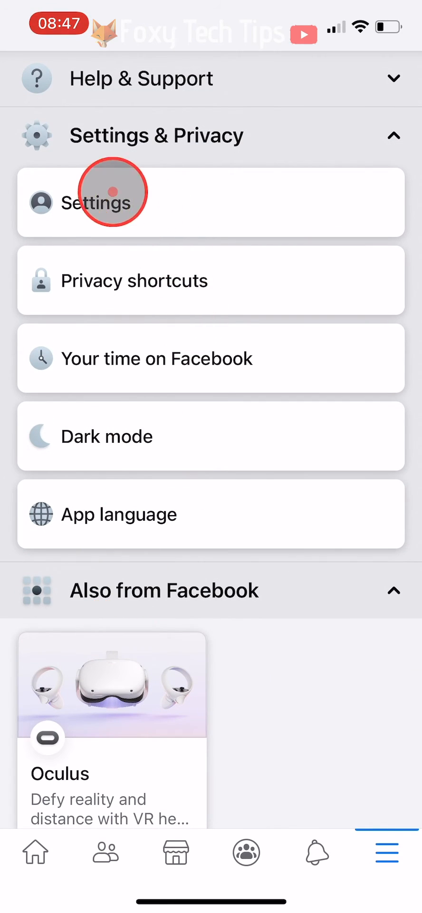
left_click(111, 204)
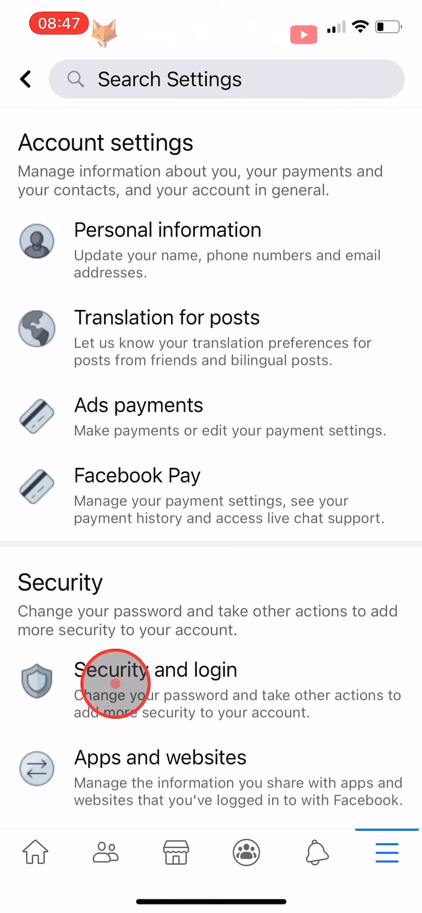
Under Security and login, show all entries of Where you're logged in
left_click(117, 682)
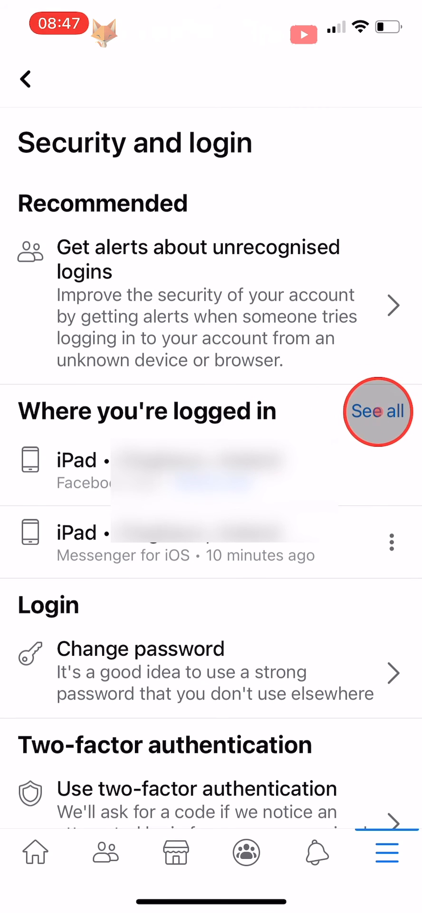
left_click(377, 411)
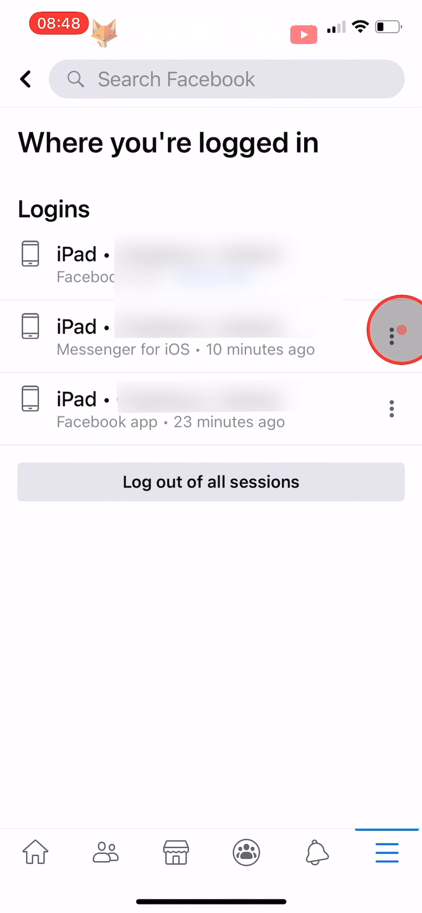
Log out the Messenger for iOS session, leaving only the two iPad logins
left_click(390, 330)
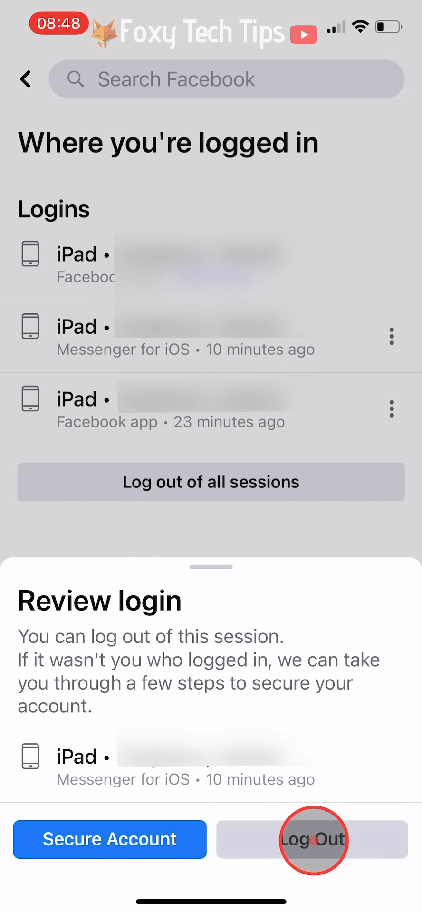
left_click(312, 839)
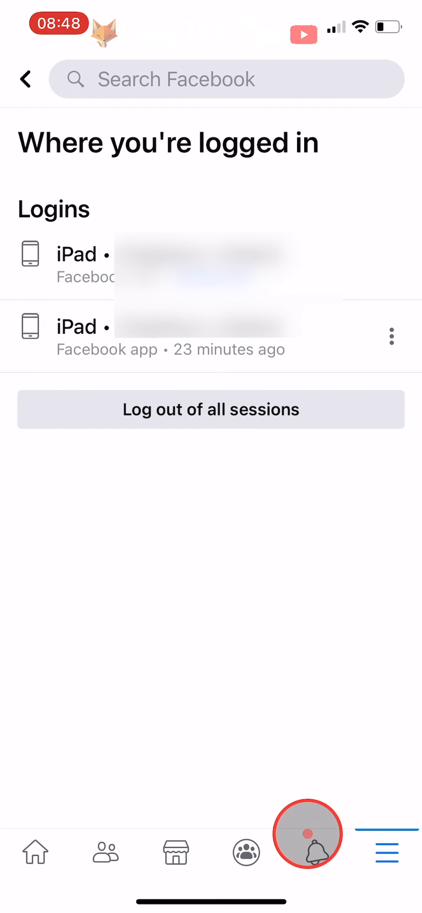
mouse_move(200, 587)
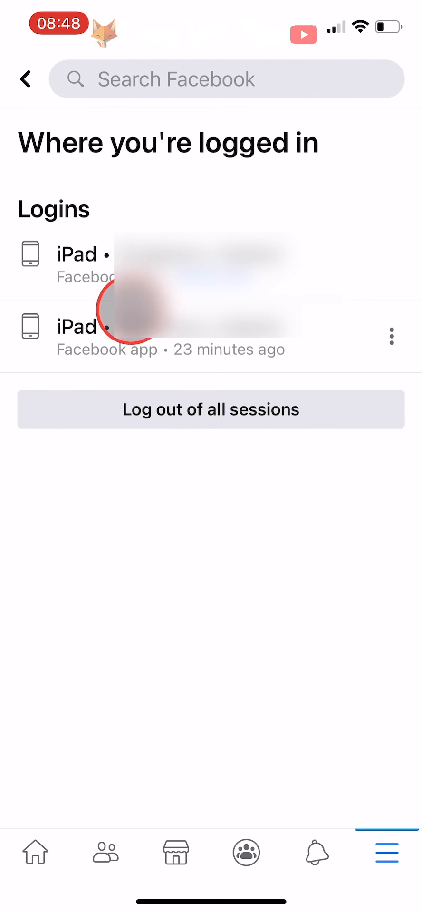
left_click(72, 327)
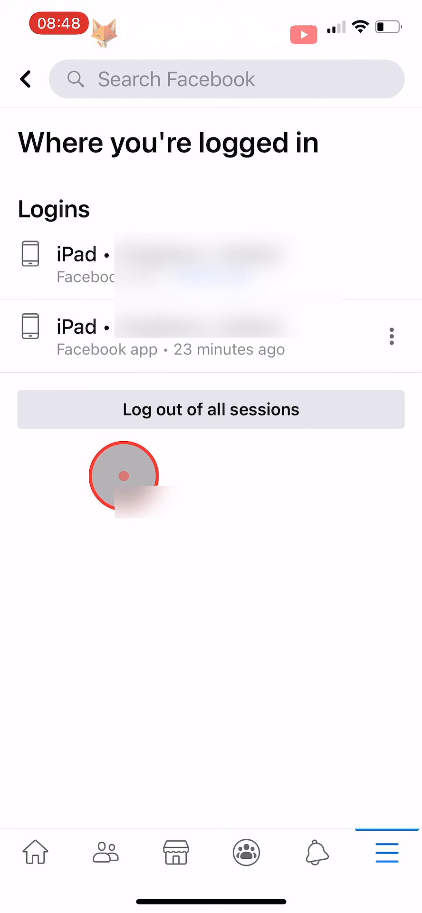
mouse_move(133, 646)
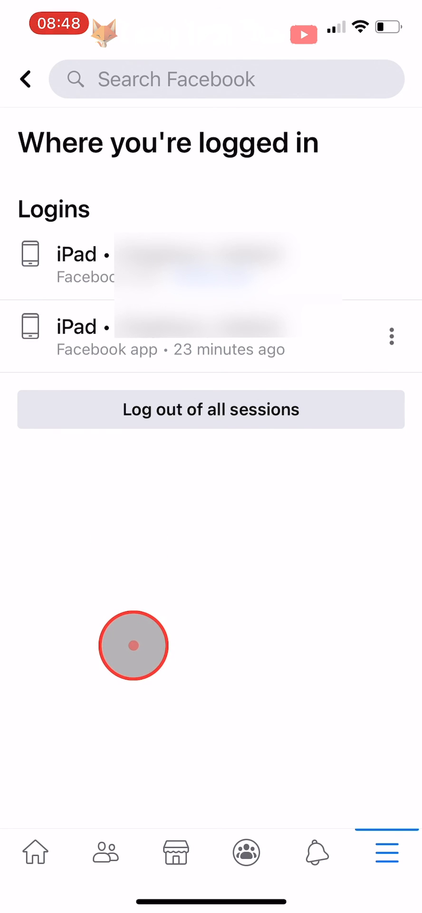